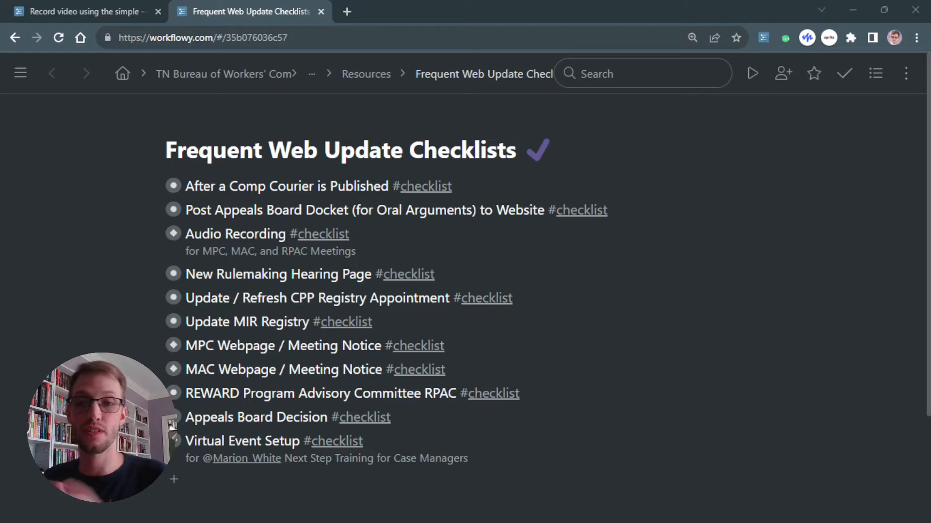
mouse_move(164, 125)
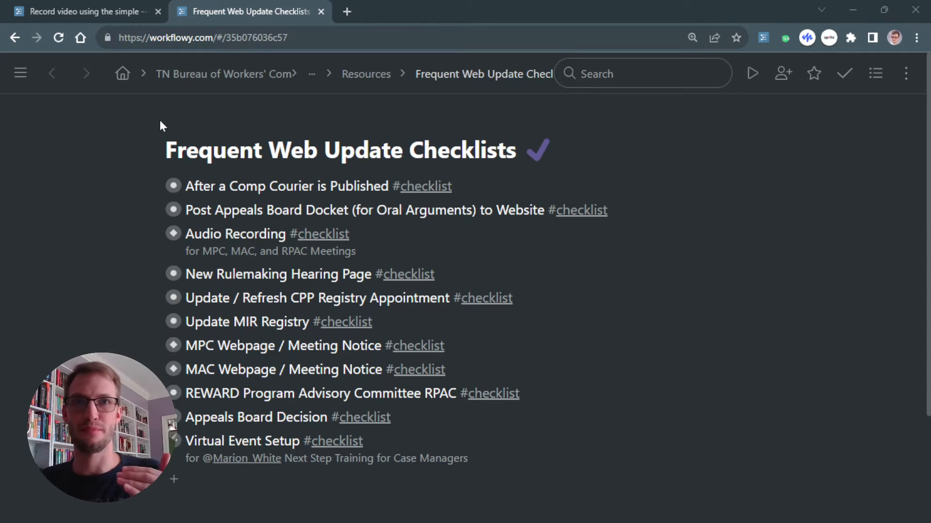
mouse_move(378, 93)
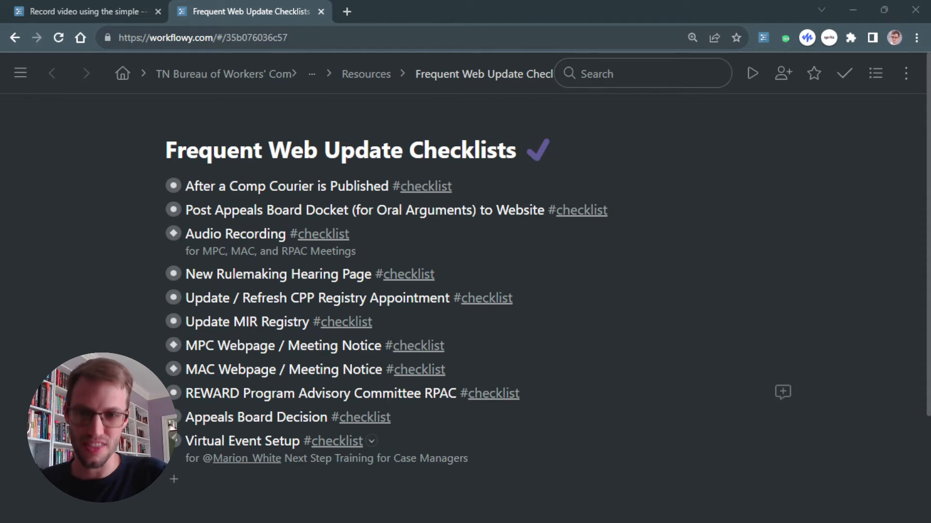
mouse_move(317, 297)
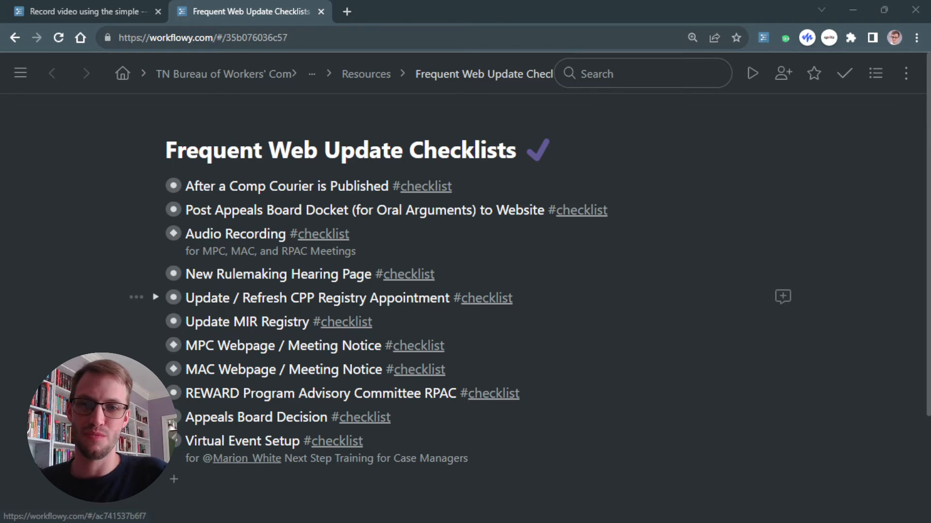
Zoom into the Update / Refresh CPP Registry Appointment checklist and edit its hyphen-line marker
left_click(174, 298)
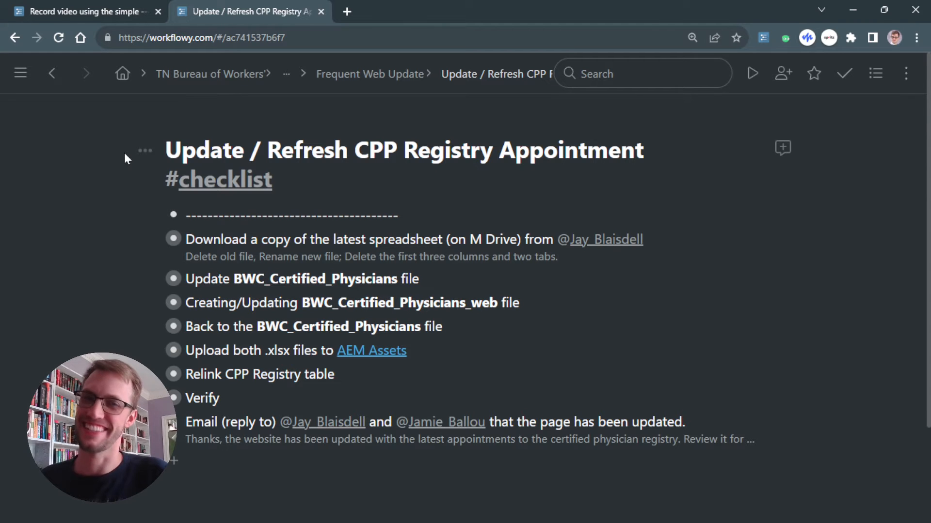
left_click(291, 214)
type("------")
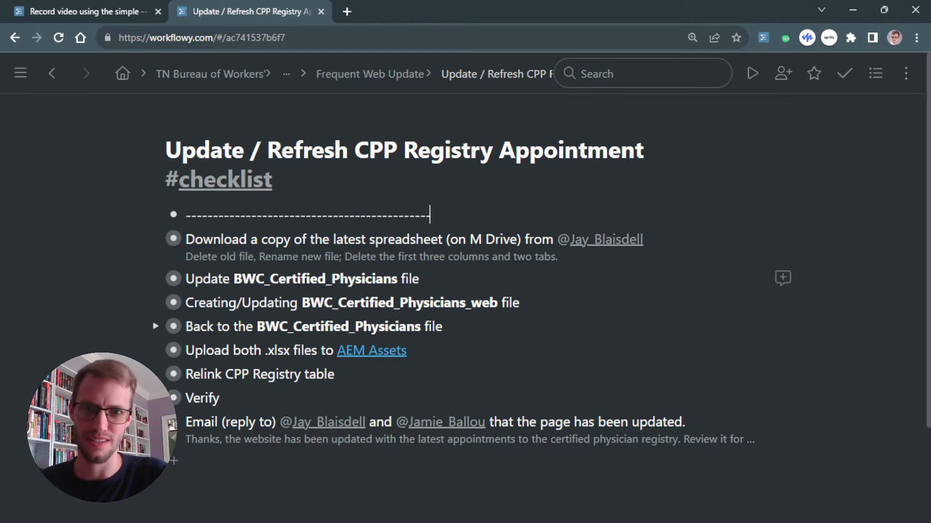
mouse_move(159, 279)
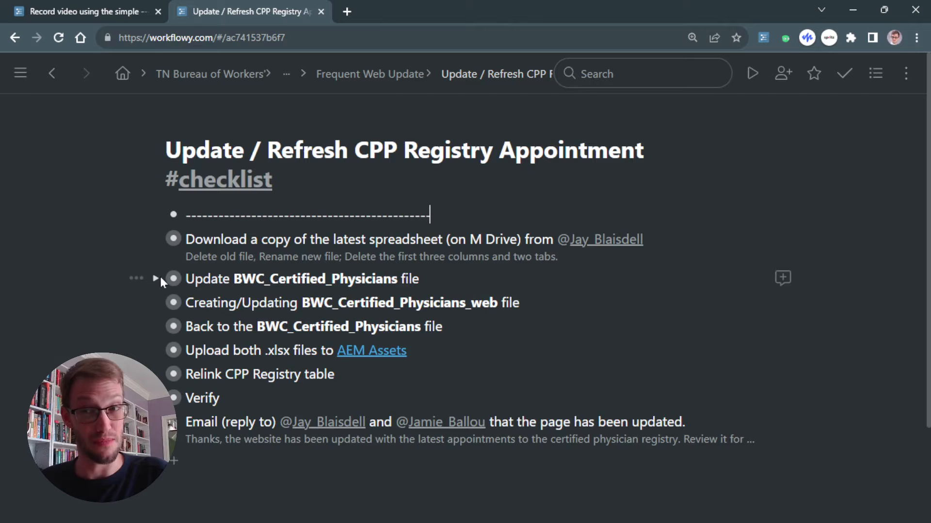
left_click(156, 279)
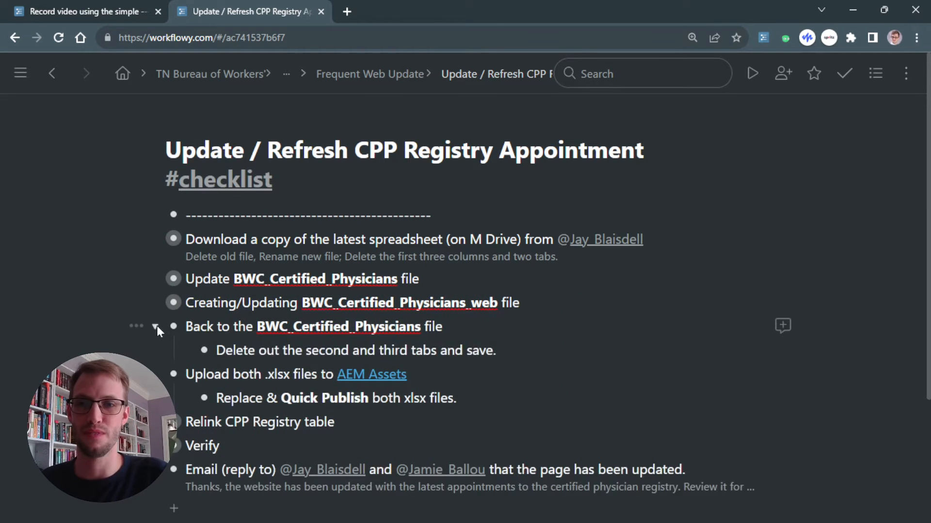
left_click(157, 326)
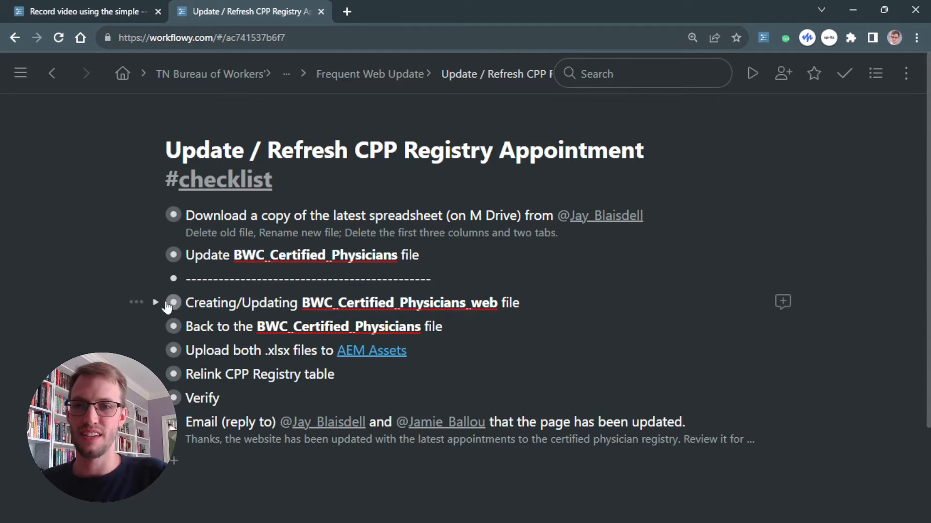
left_click(155, 302)
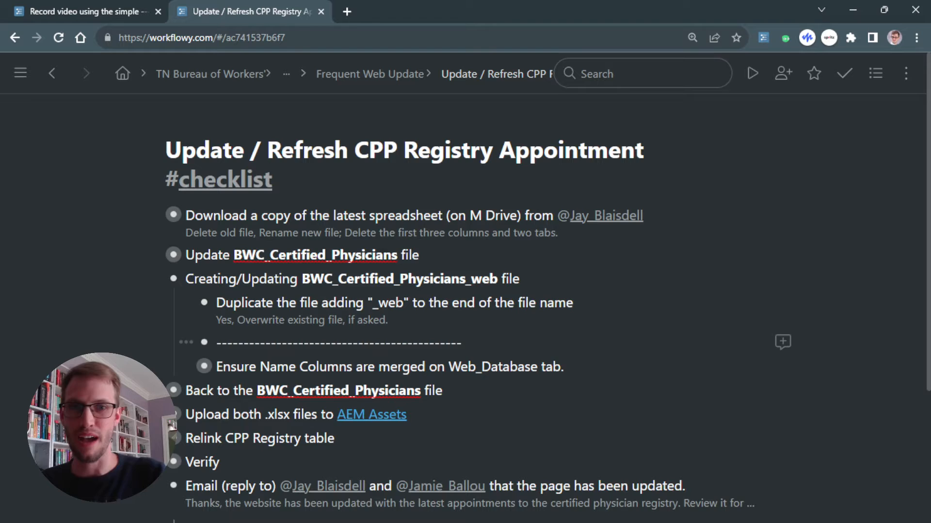
scroll("down", 3)
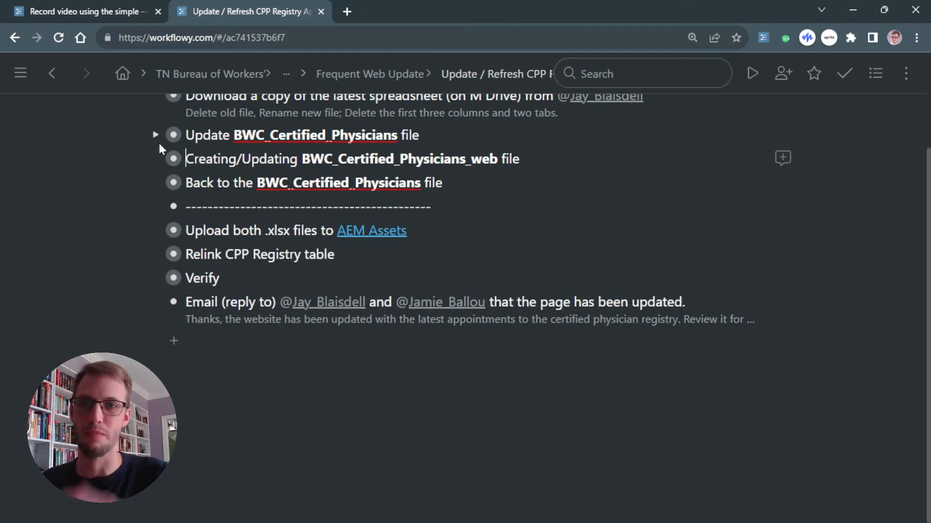
scroll("up", 3)
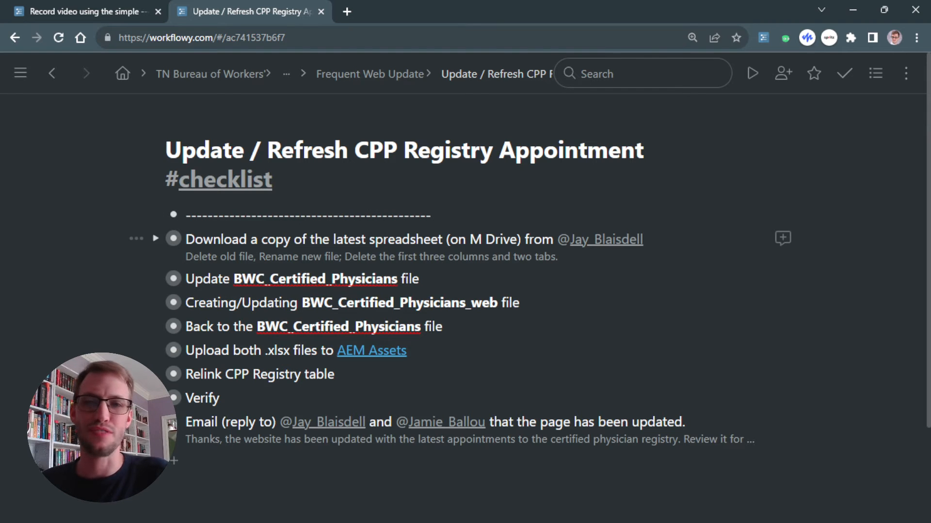
Turn on Show completed so completed CPP checklist steps stay visible
left_click(843, 74)
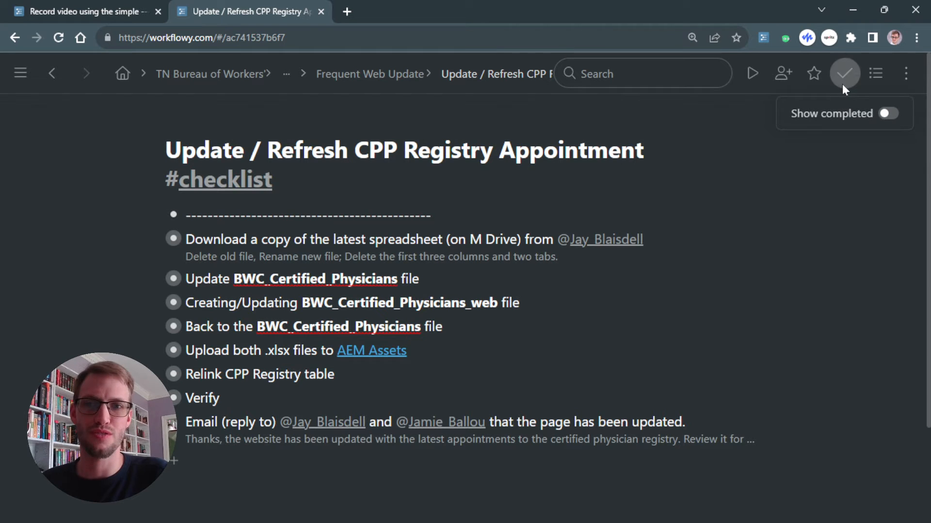
left_click(135, 239)
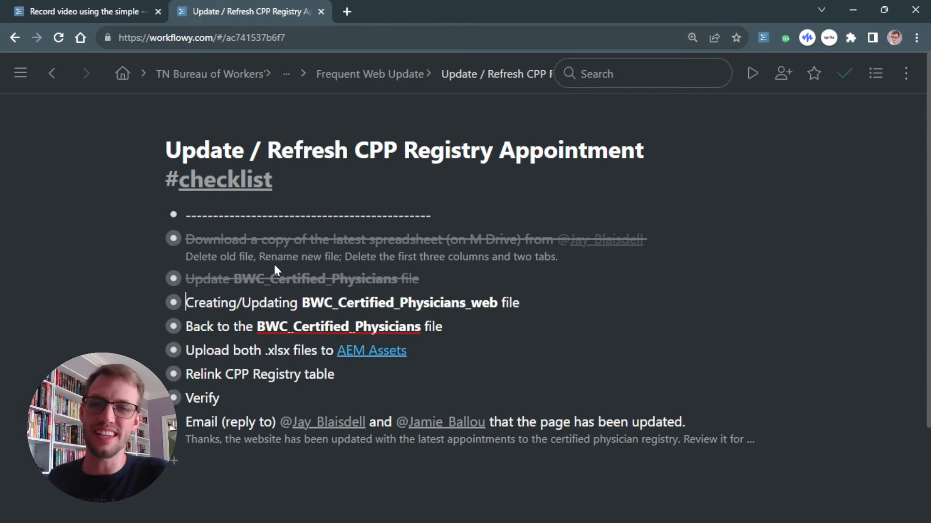
mouse_move(236, 180)
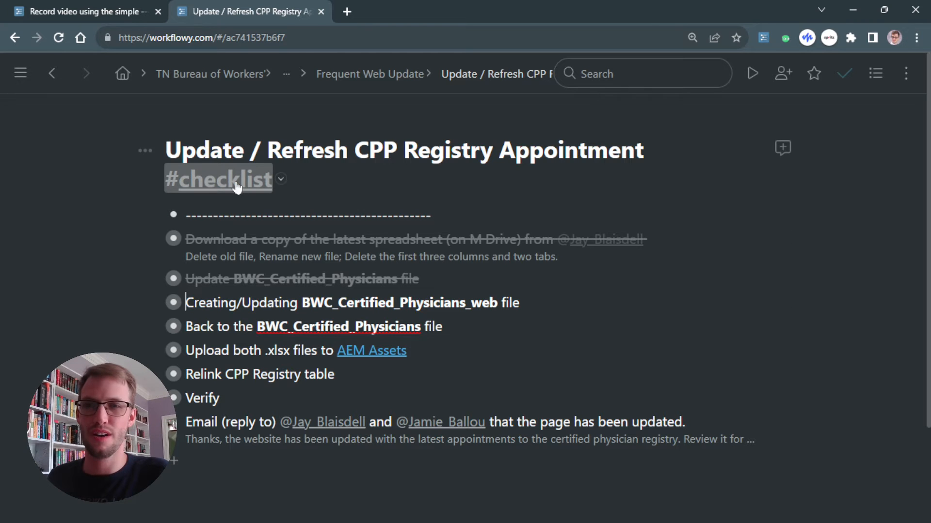
mouse_move(231, 187)
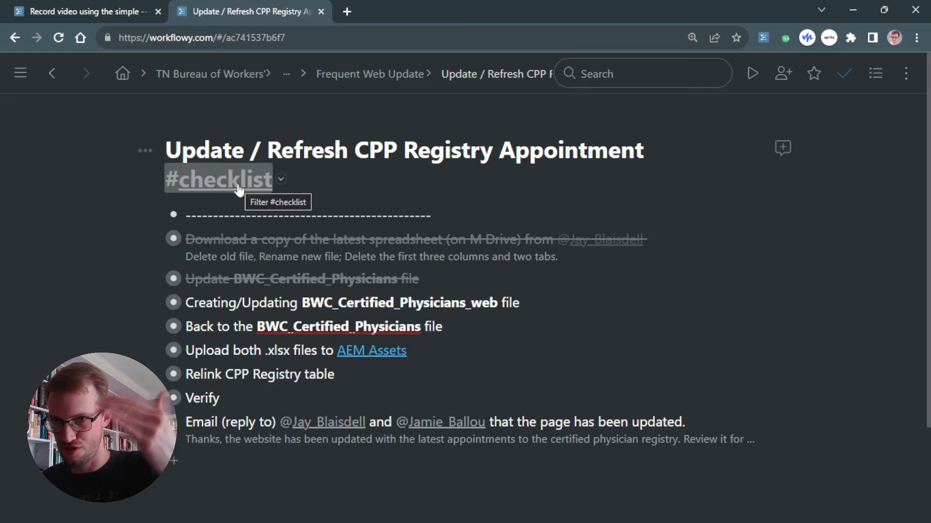
mouse_move(830, 101)
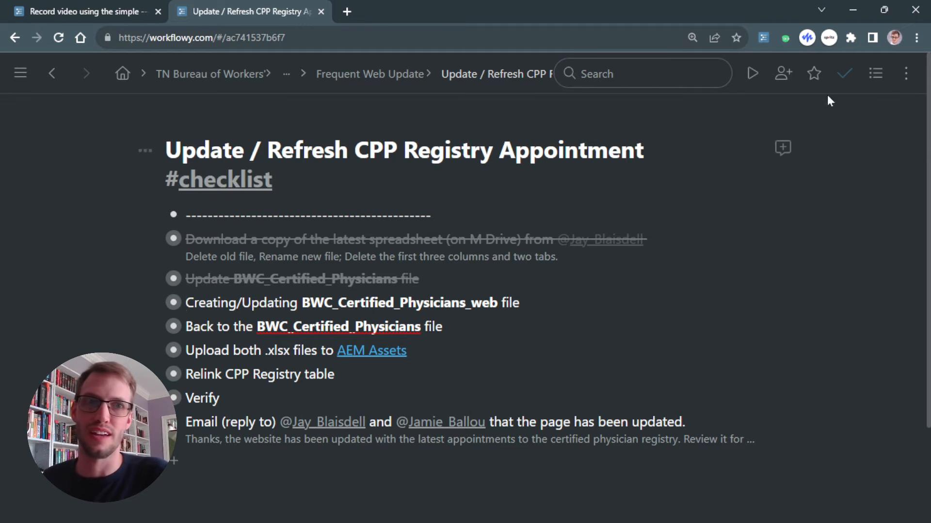
left_click(172, 239)
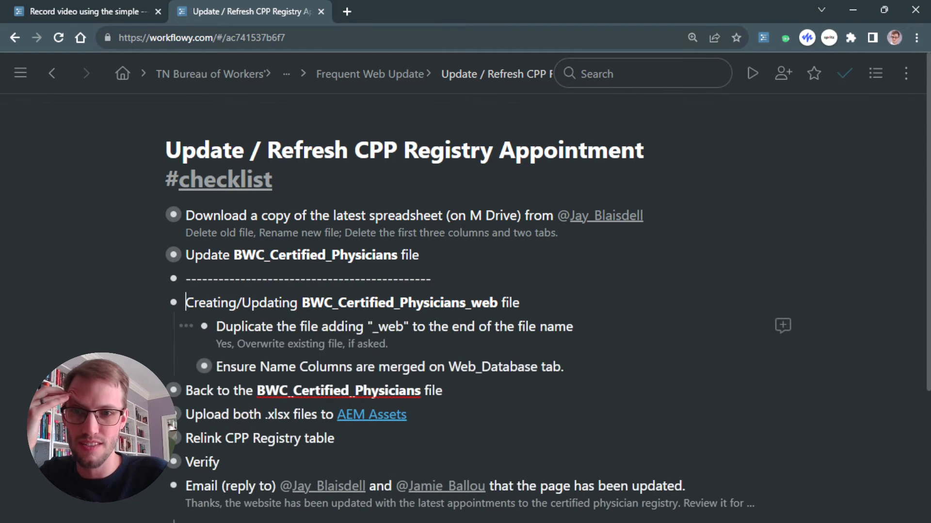
mouse_move(135, 302)
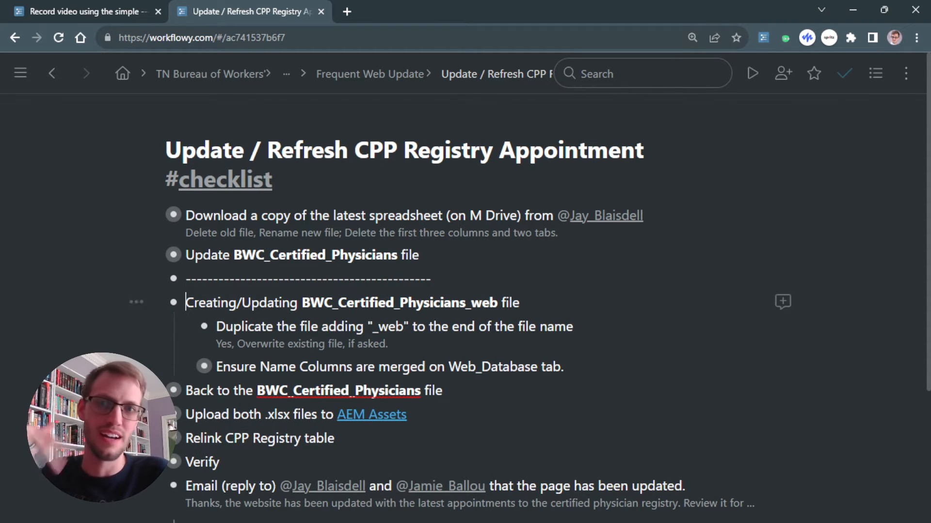
Collapse the Creating/Updating web file sub-steps
left_click(173, 302)
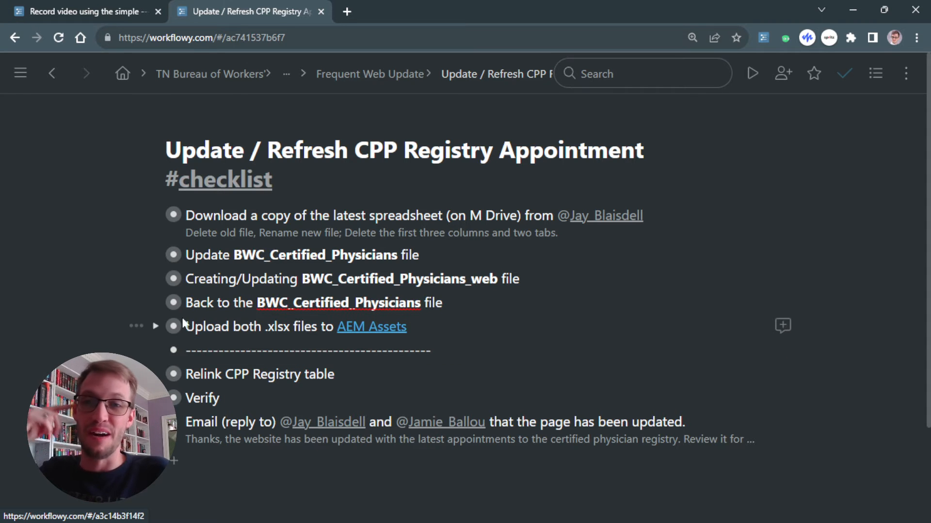
mouse_move(185, 303)
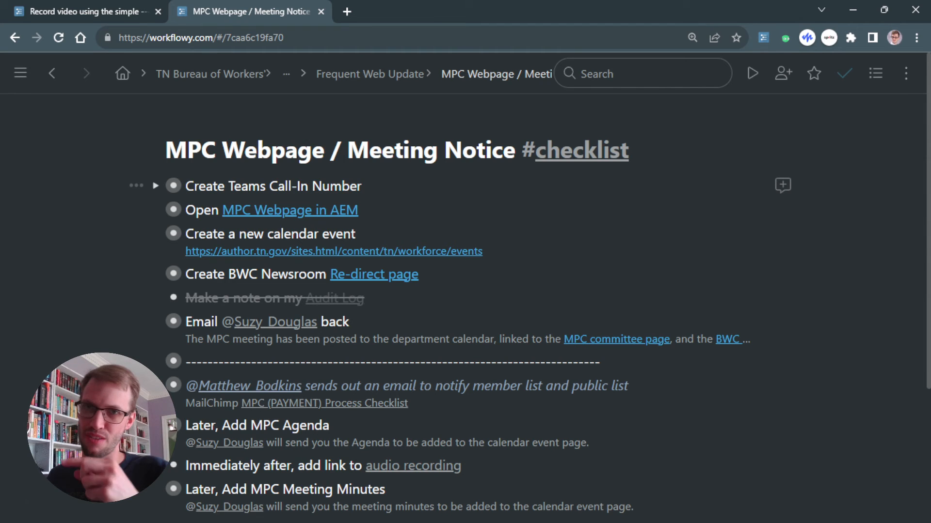
mouse_move(163, 362)
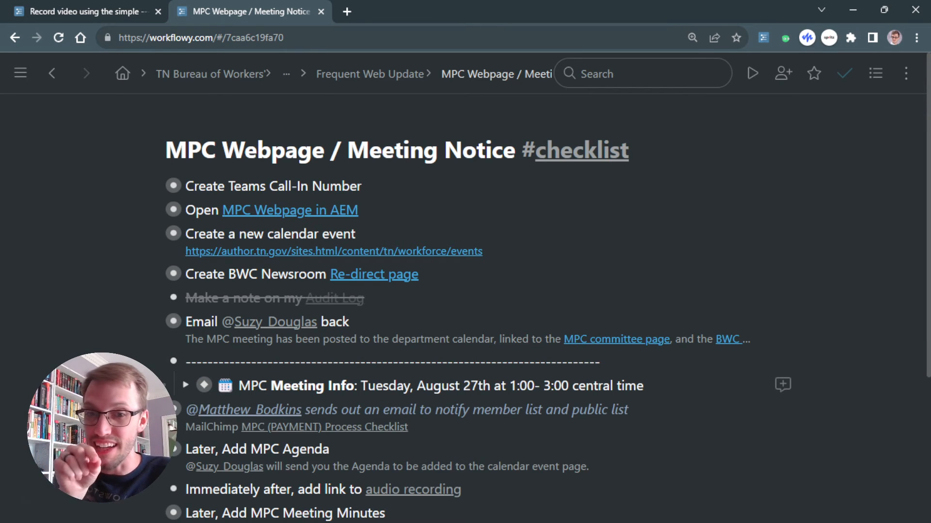
Double-click in the MPC Webpage / Meeting Notice checklist to reach the divider's MPC Meeting Info line
double_click(546, 386)
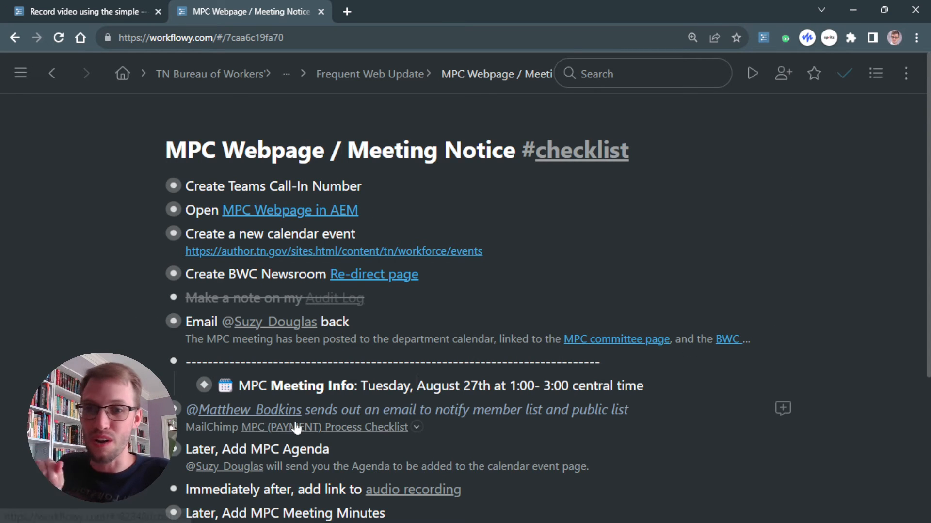
left_click(204, 386)
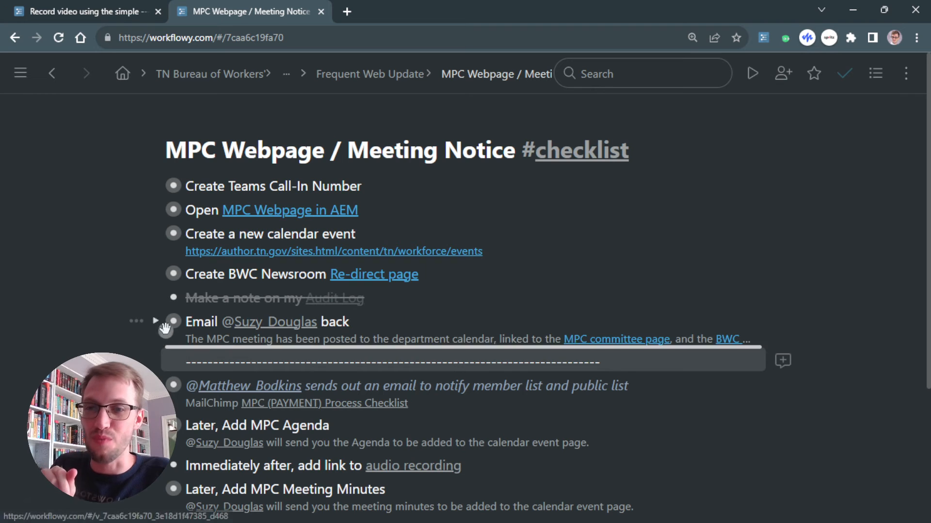
mouse_move(172, 362)
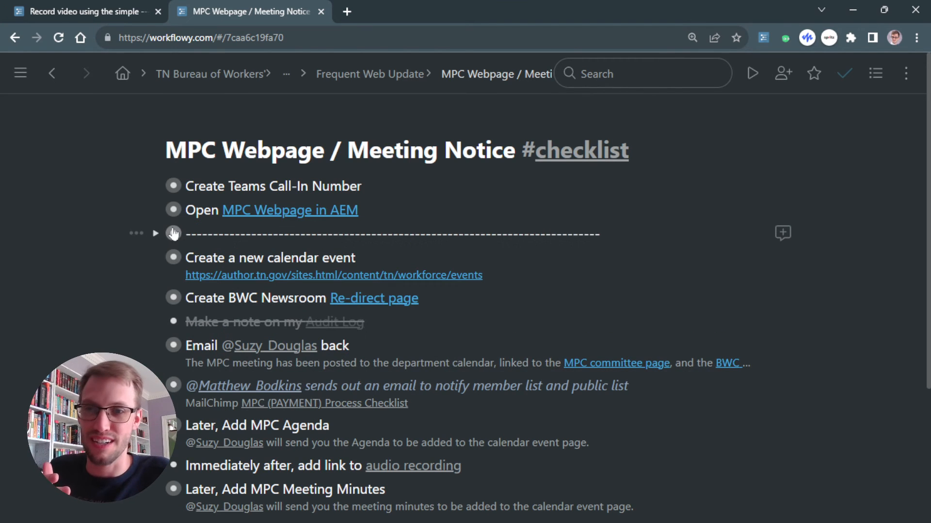
mouse_move(290, 209)
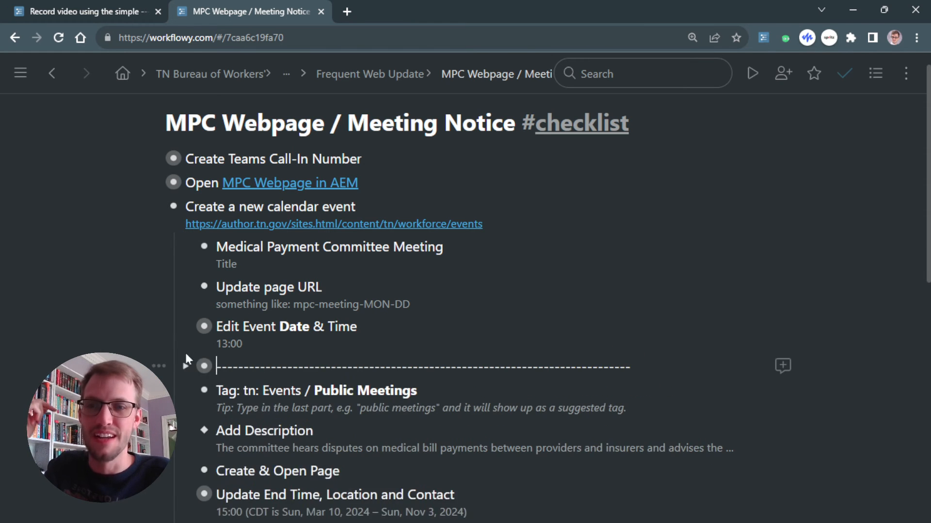
scroll("down", 3)
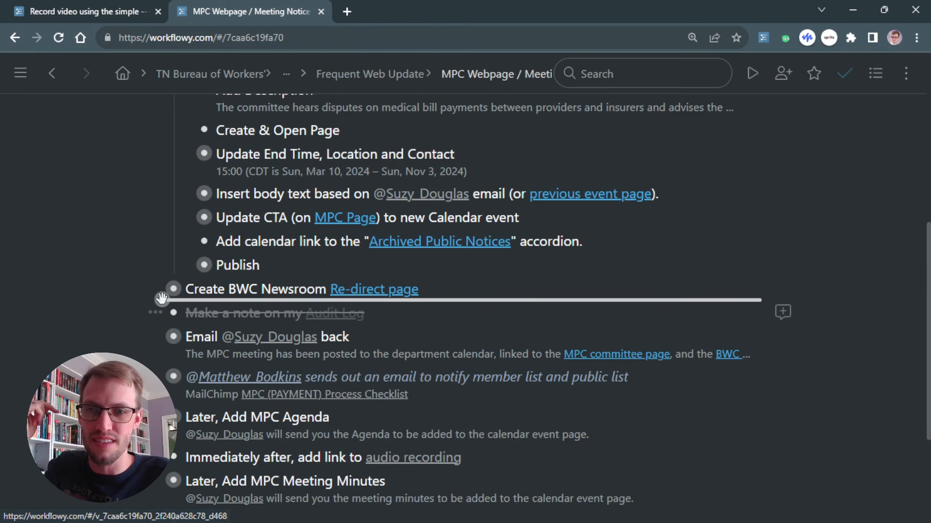
scroll("up", 3)
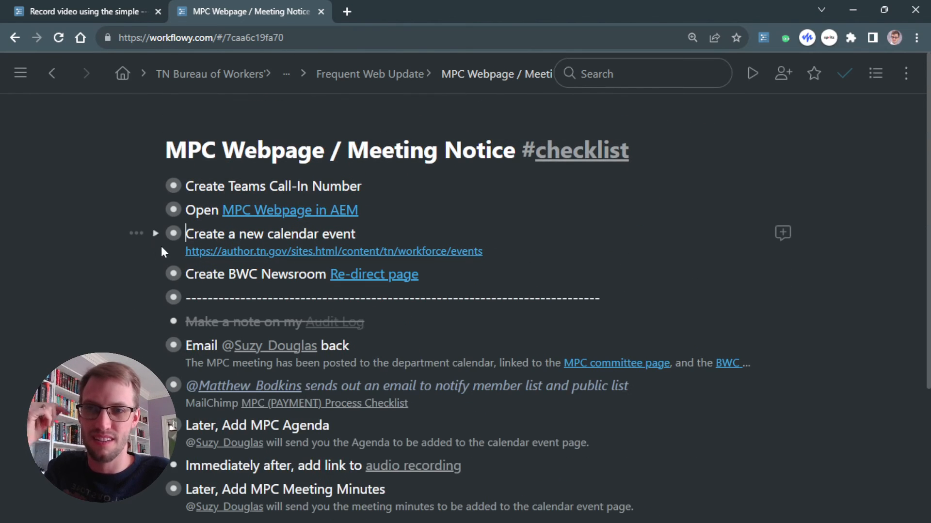
scroll("down", 3)
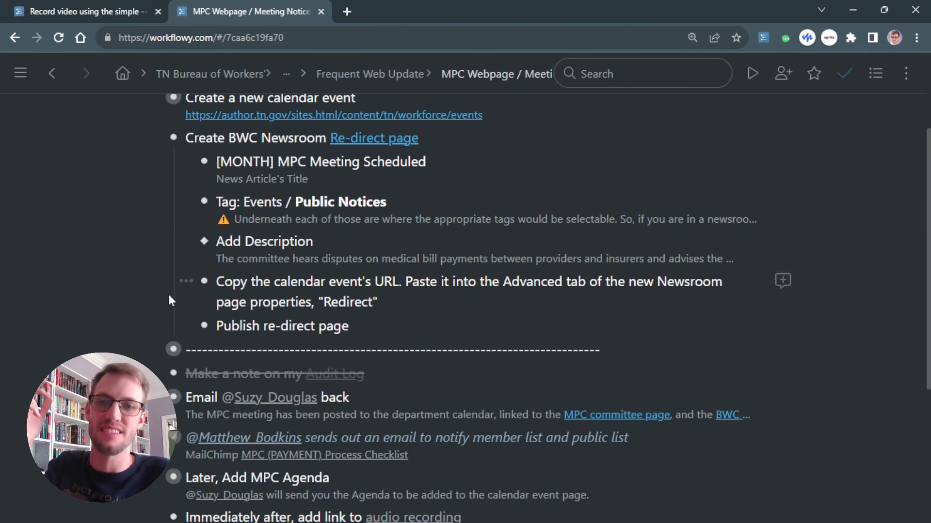
mouse_move(204, 202)
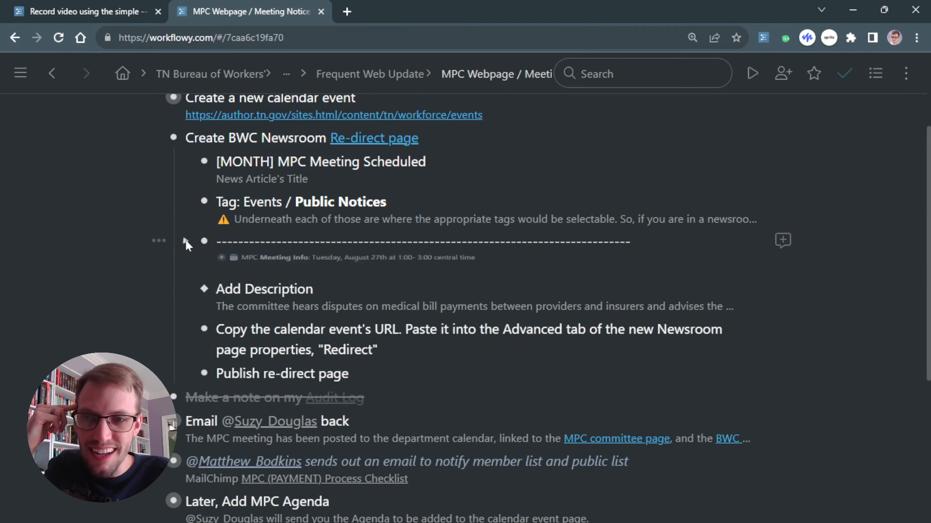
scroll("up", 3)
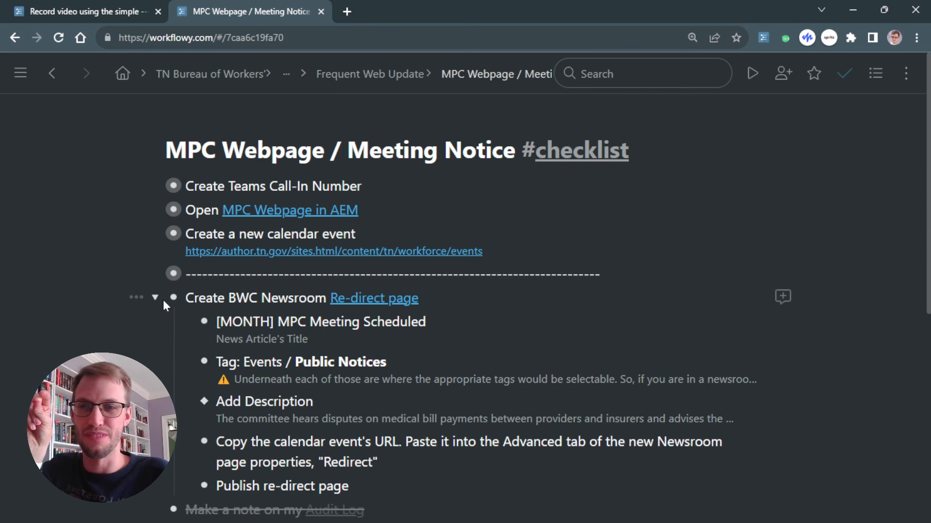
left_click(155, 298)
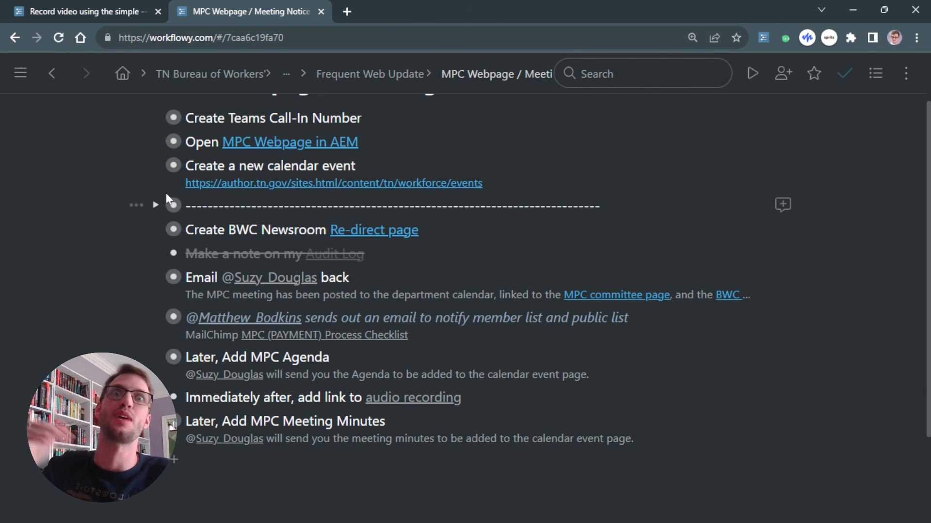
mouse_move(173, 208)
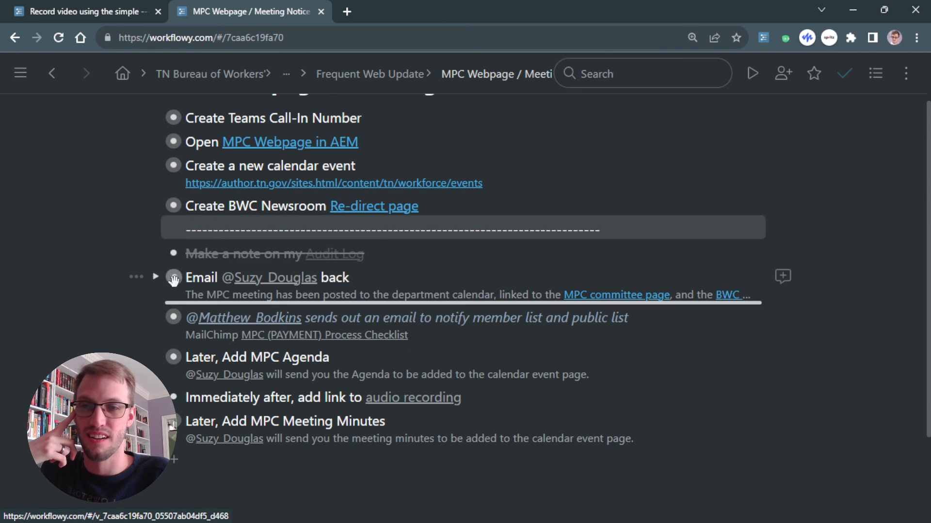
left_click(156, 277)
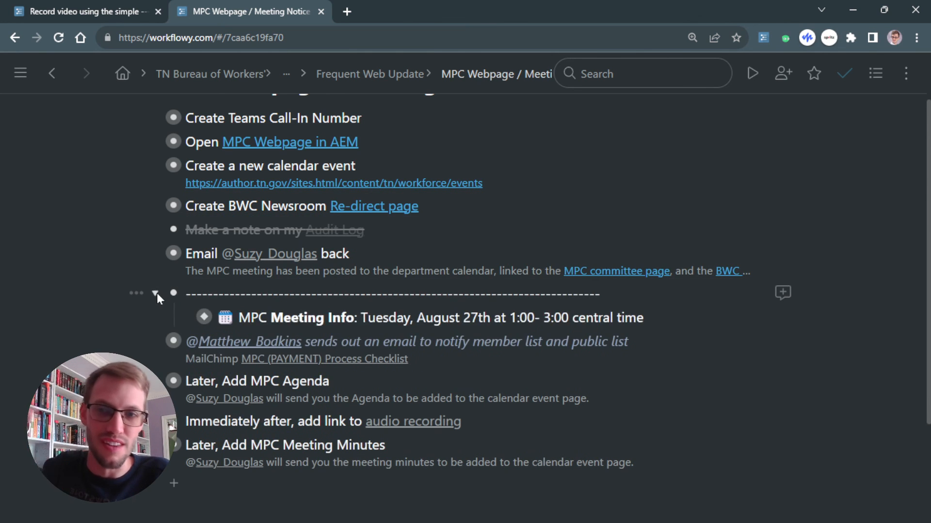